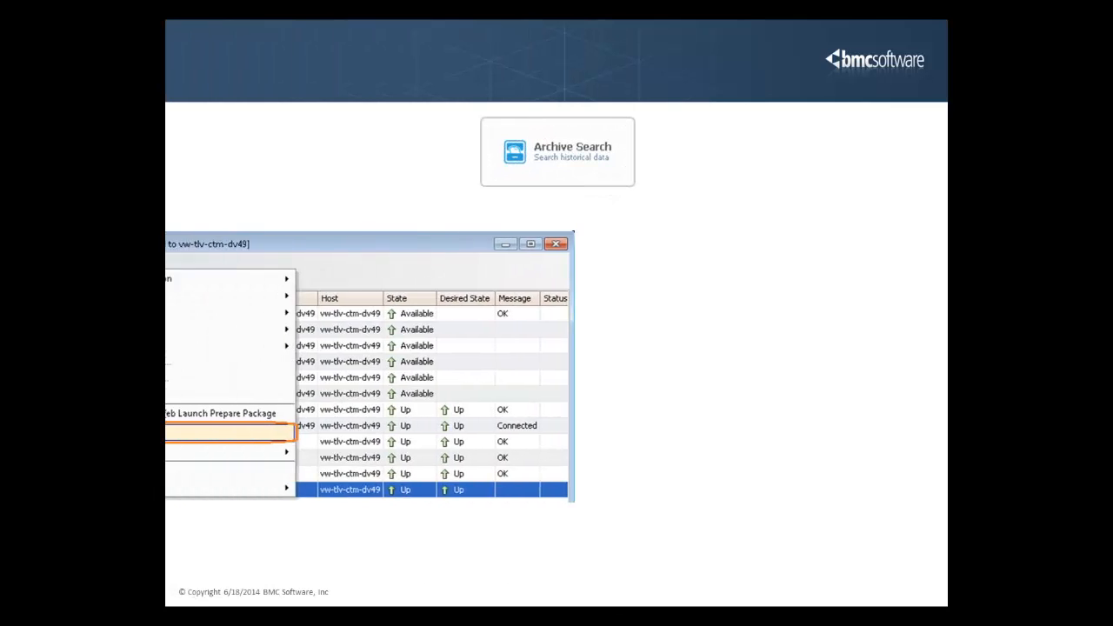
Advance past the Archive Search entry-point examples to the 'Configuring Workload Archiving Settings' slide
left_click(406, 261)
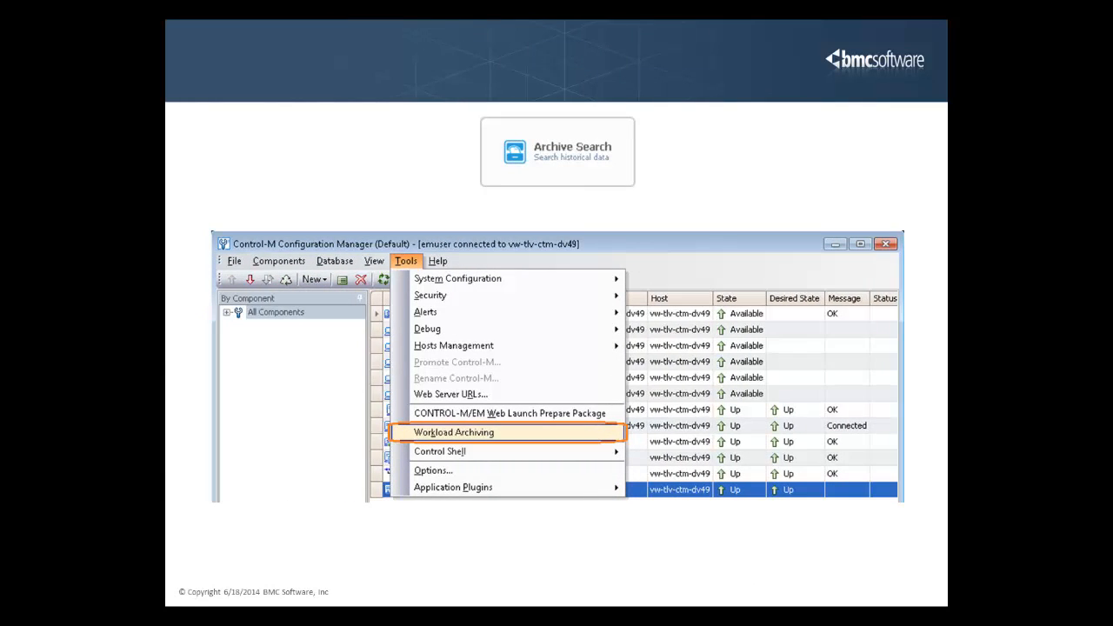
left_click(453, 432)
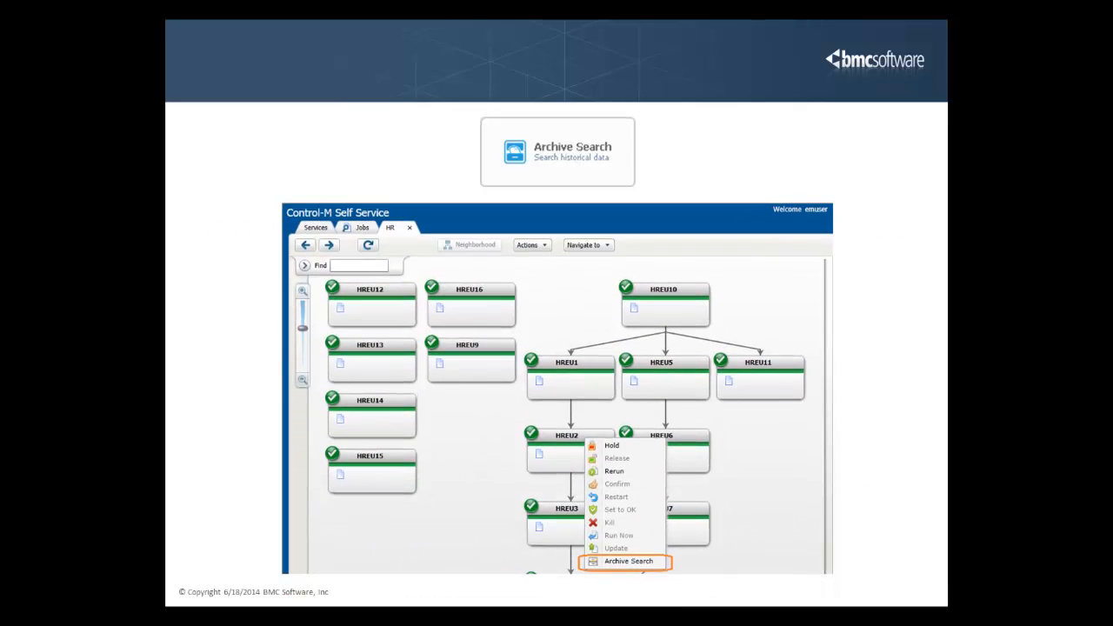
left_click(627, 560)
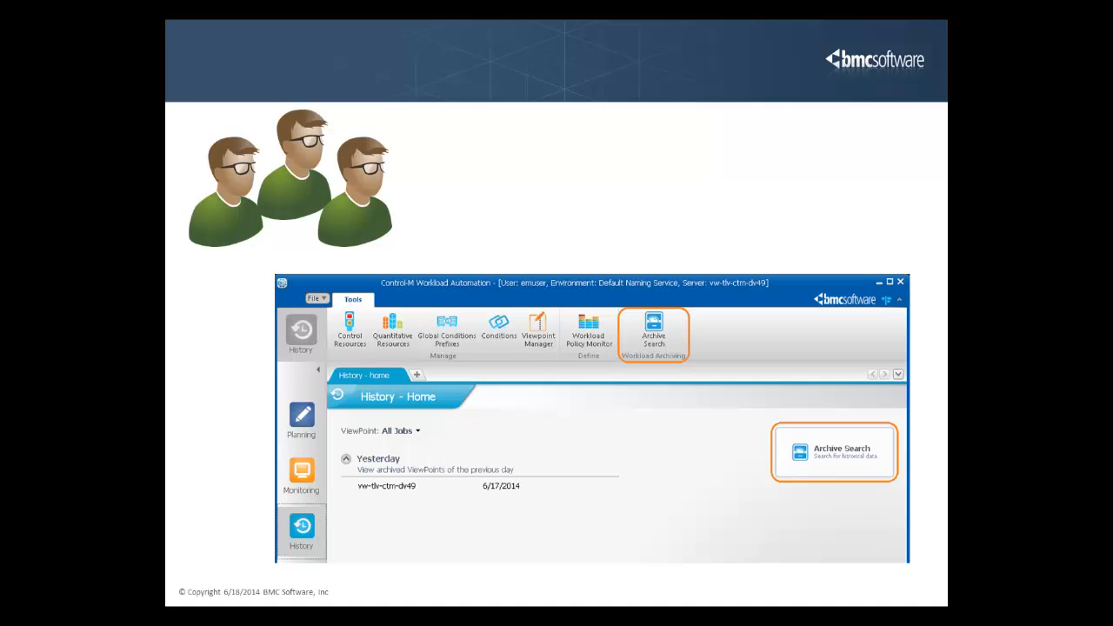
left_click(834, 451)
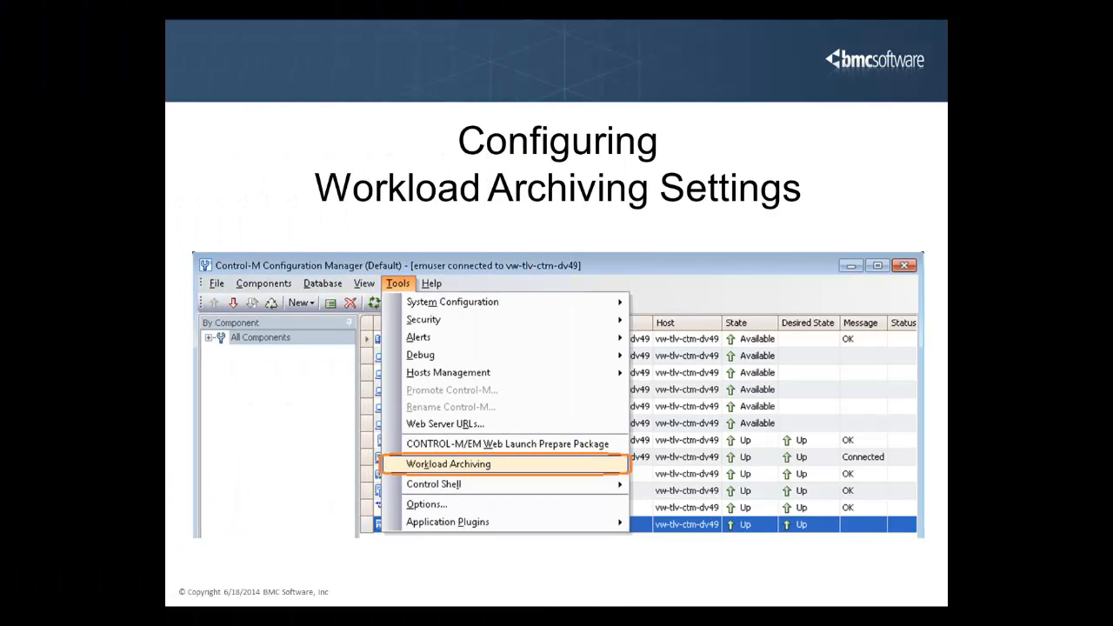
Open Workload Archiving from the Tools menu to show the 'Collect all DS jobs' policy
left_click(448, 463)
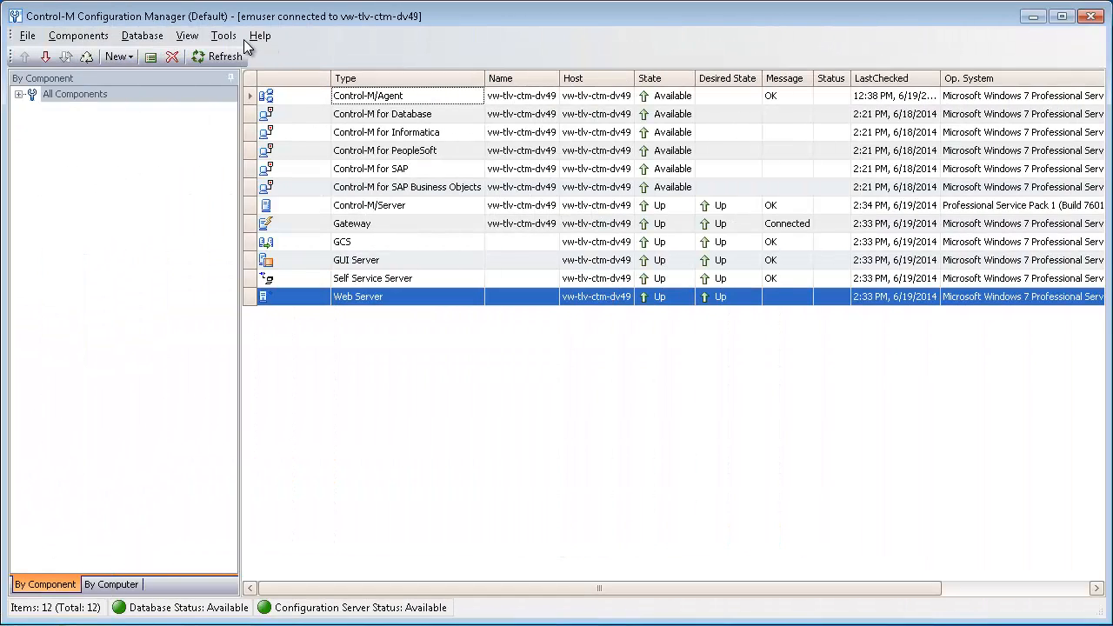
left_click(224, 36)
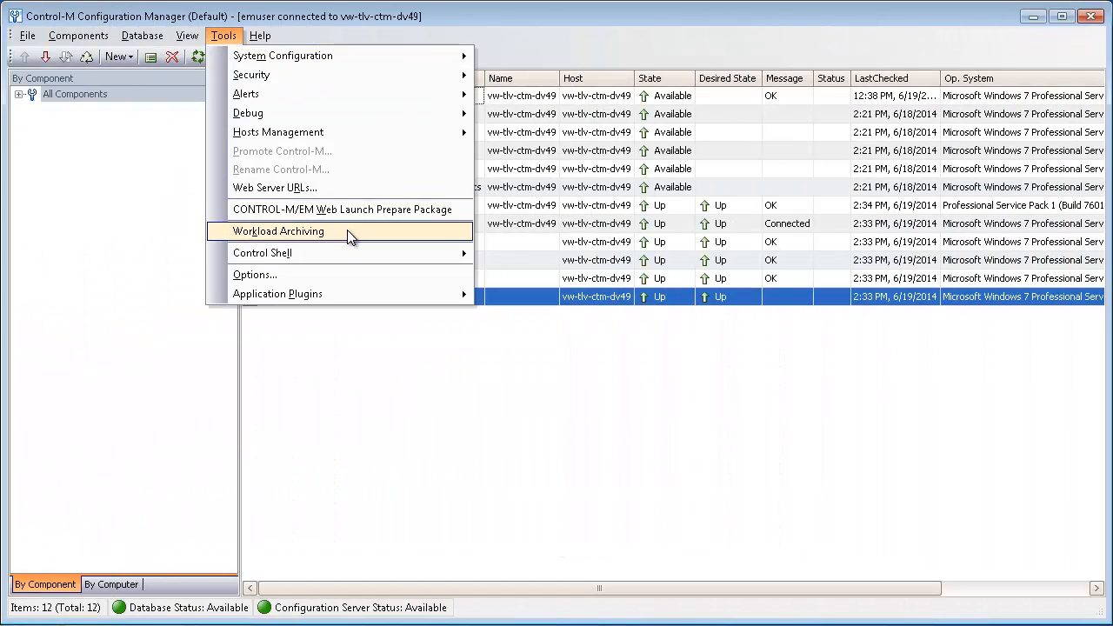
left_click(279, 230)
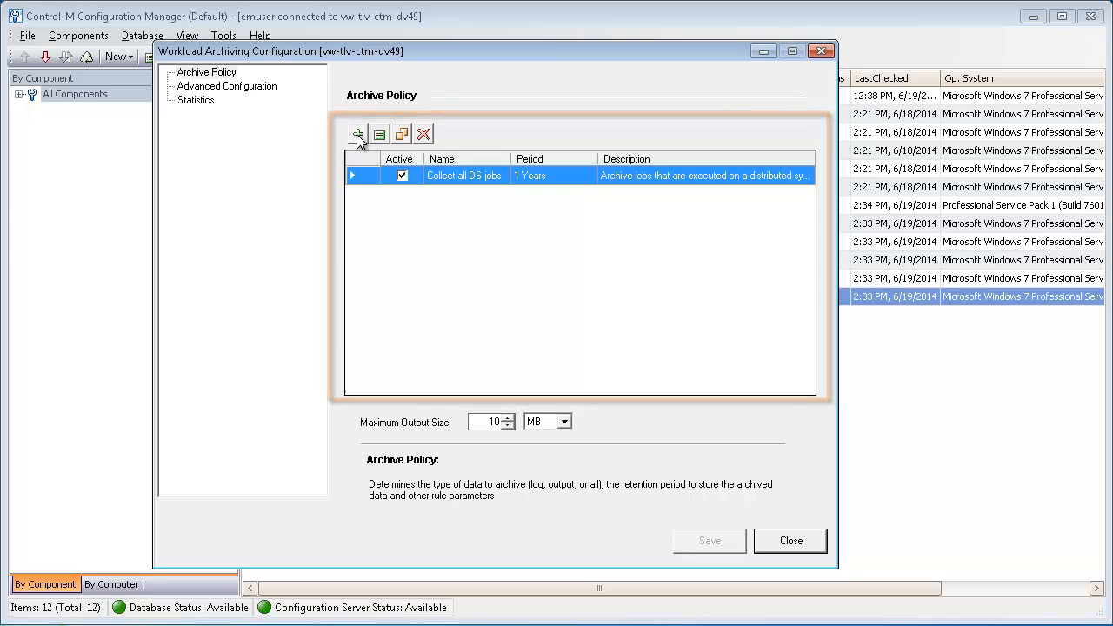
Add a new archive rule keeping retention unit Years and archive data Log and Output
left_click(357, 133)
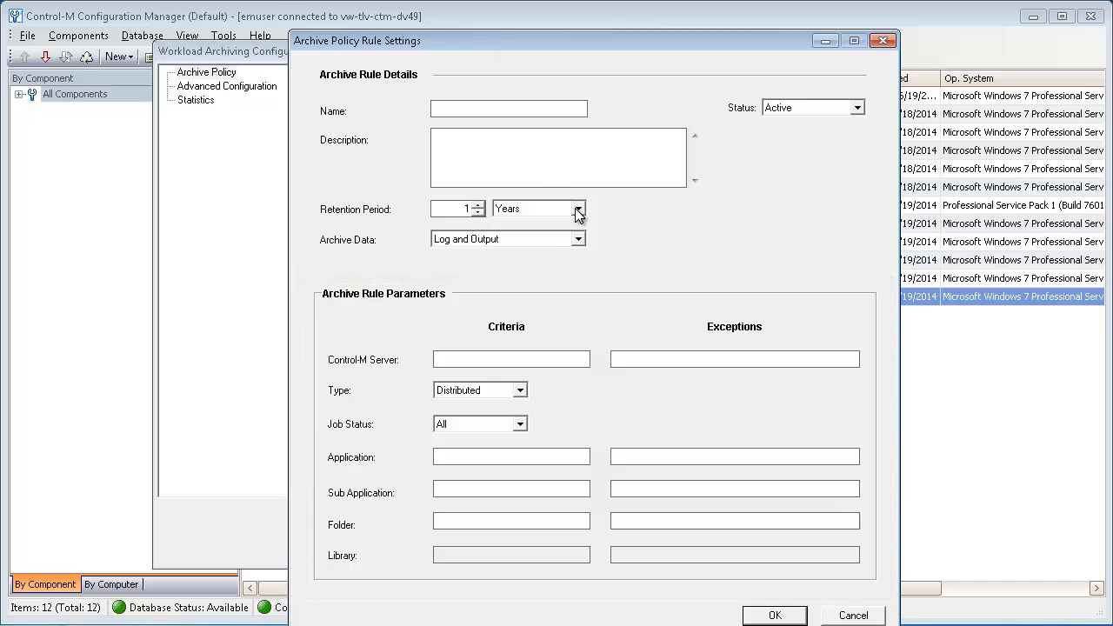
left_click(577, 208)
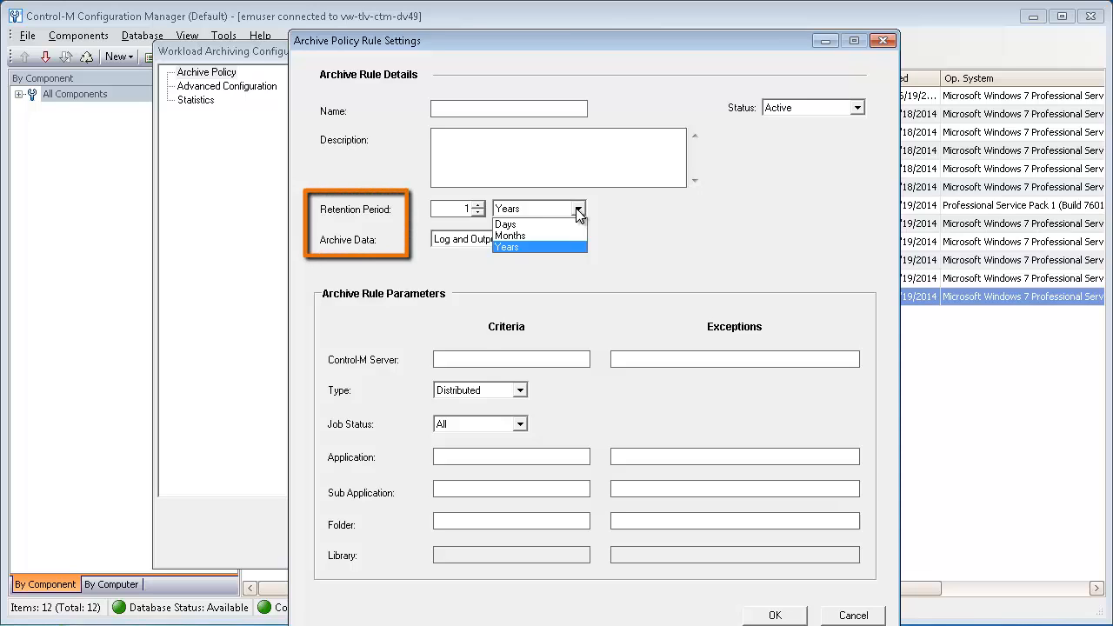
left_click(507, 247)
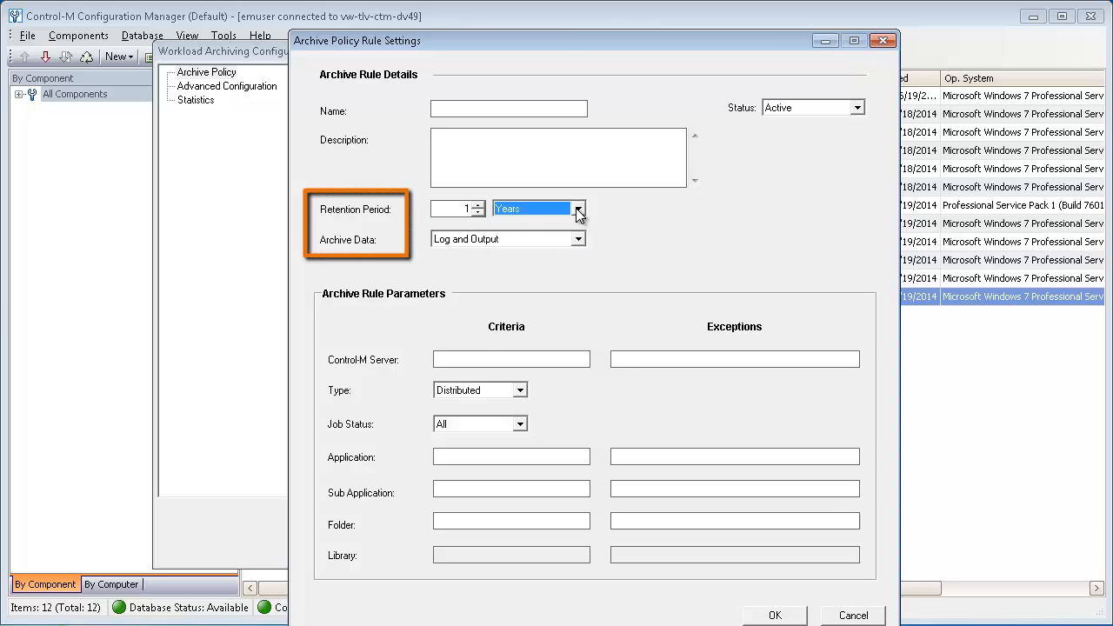
left_click(578, 239)
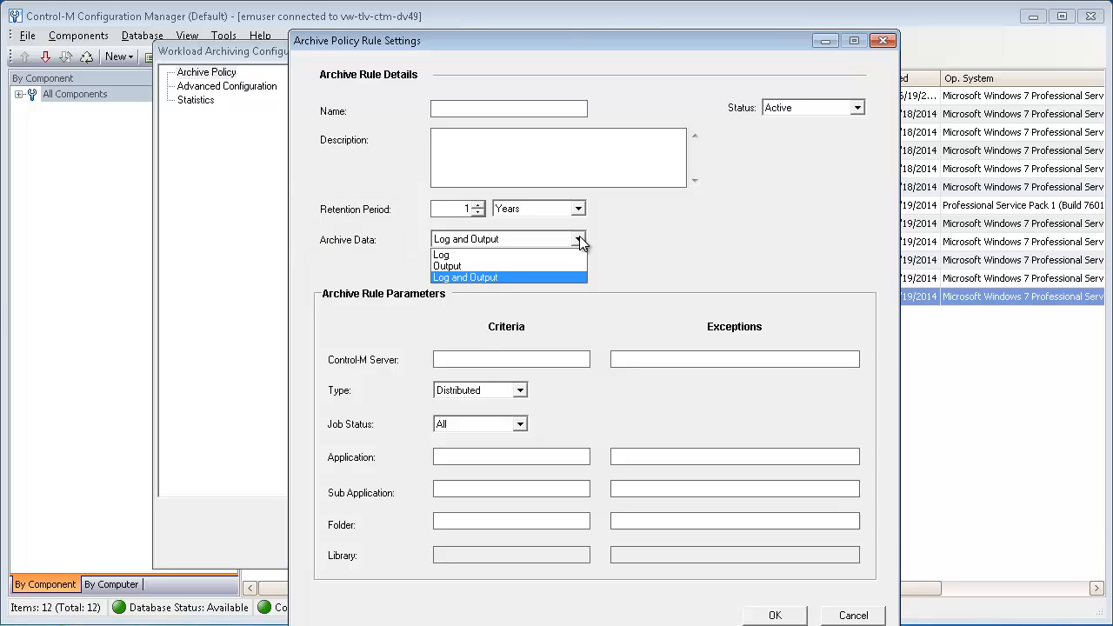
left_click(465, 278)
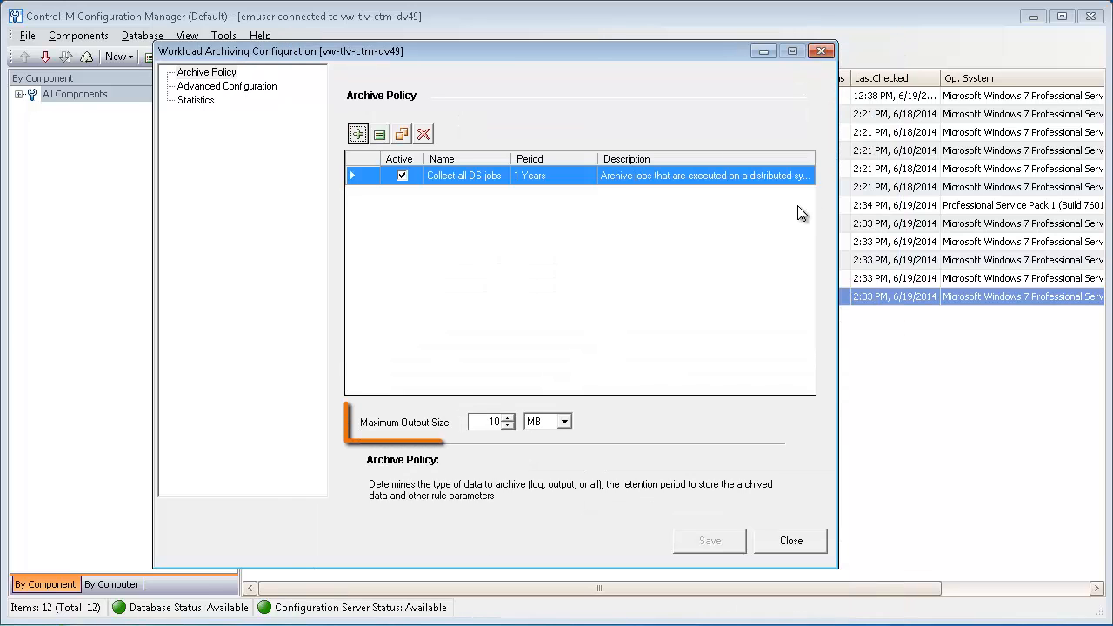
left_click(563, 422)
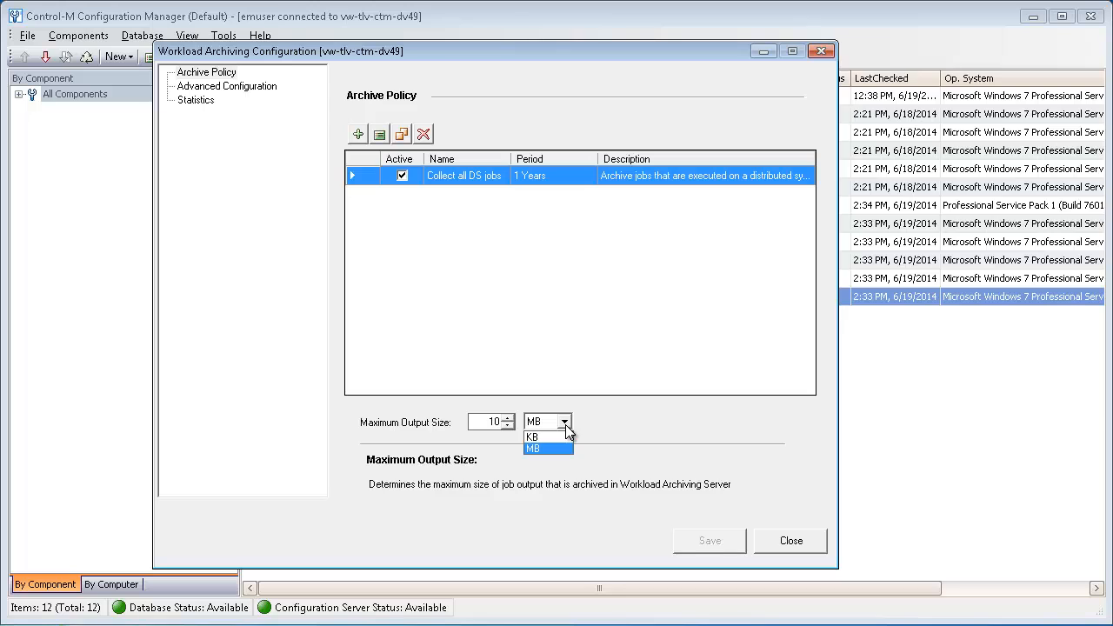
left_click(226, 86)
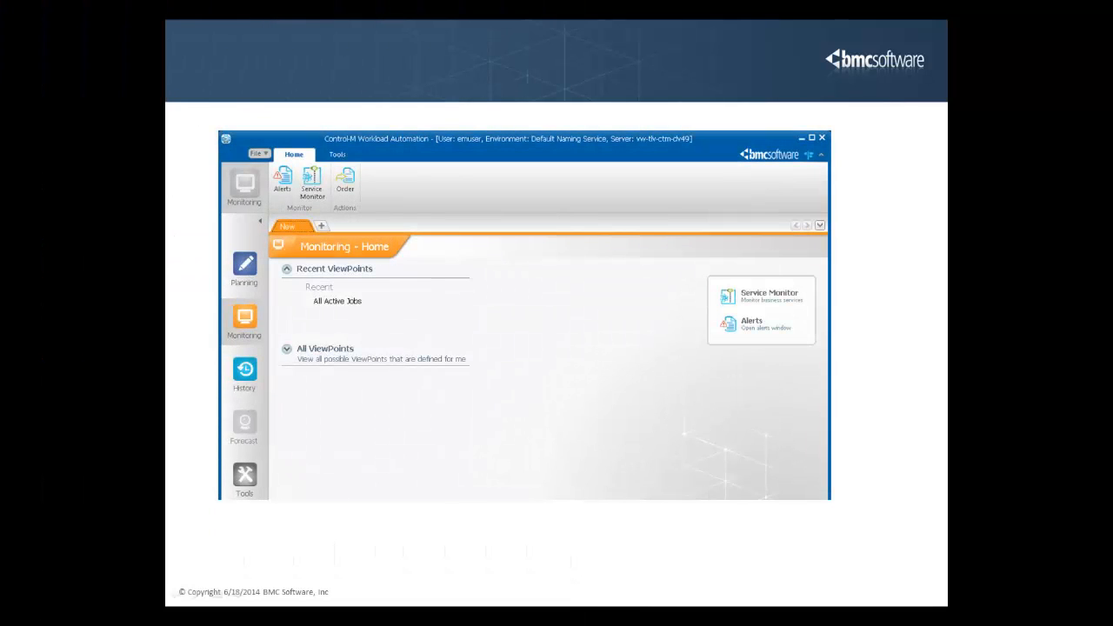
Advance to the Monitoring - Home slide showing the All Active Jobs viewpoint
left_click(245, 369)
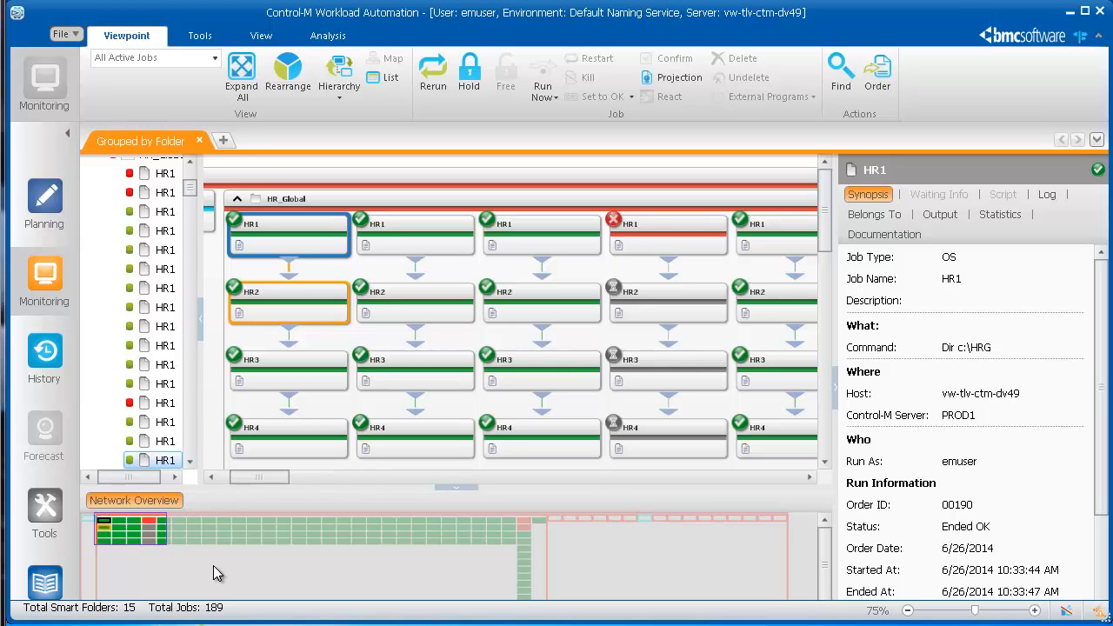
mouse_move(230, 530)
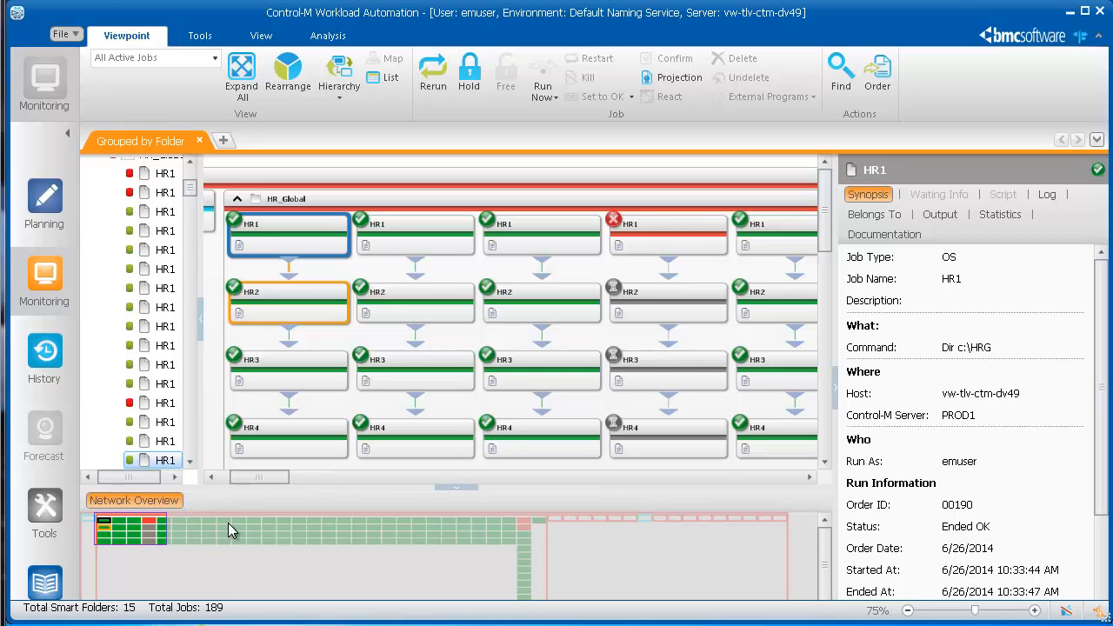
Run Archive Search on the HR1 job, listing its 21 archived runs
right_click(286, 235)
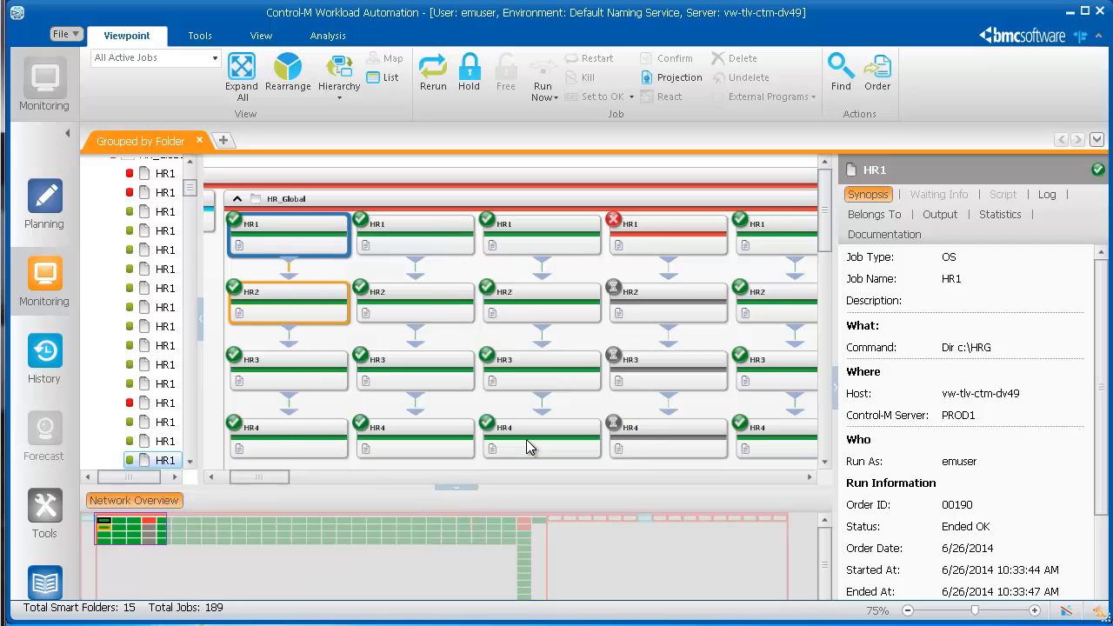
left_click(44, 356)
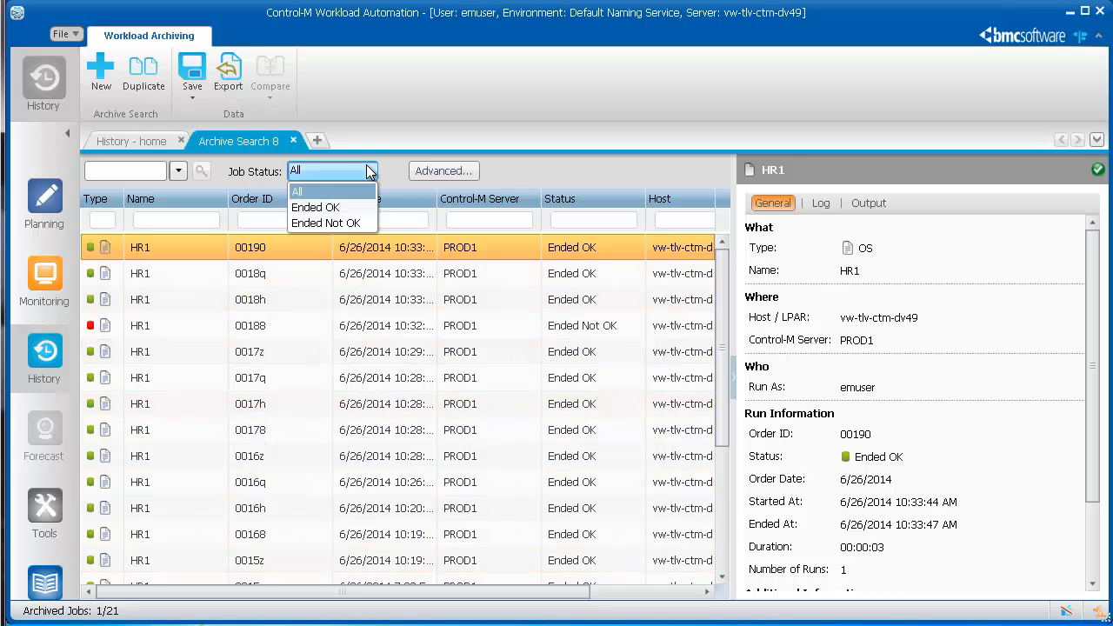
left_click(296, 191)
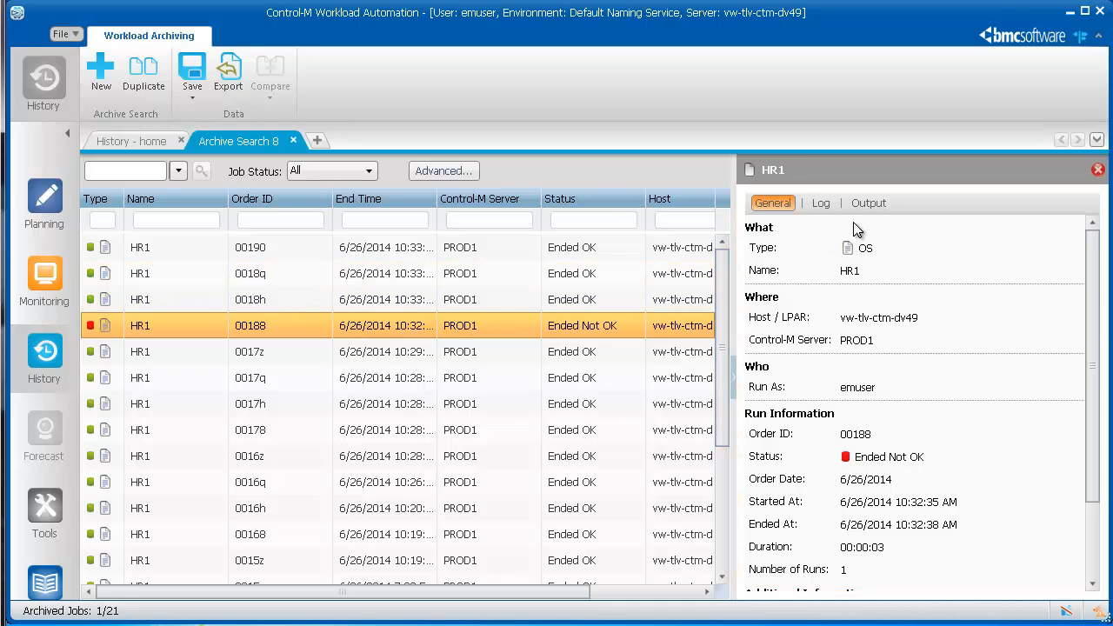
left_click(869, 202)
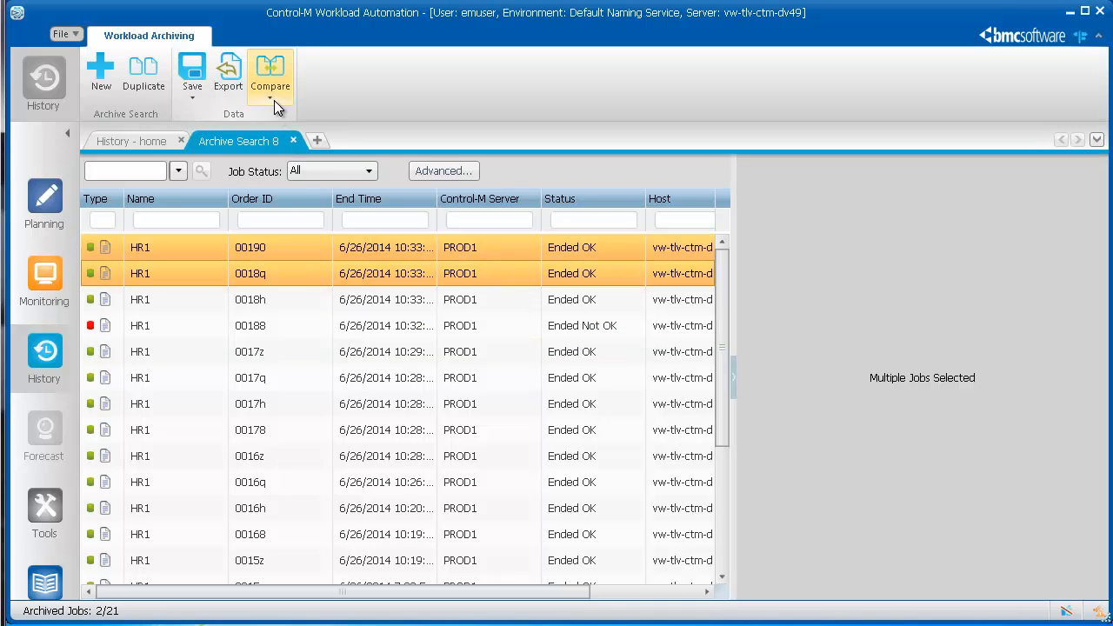
Compare the Output of HR1 runs 00190 and 0018q side by side
left_click(270, 74)
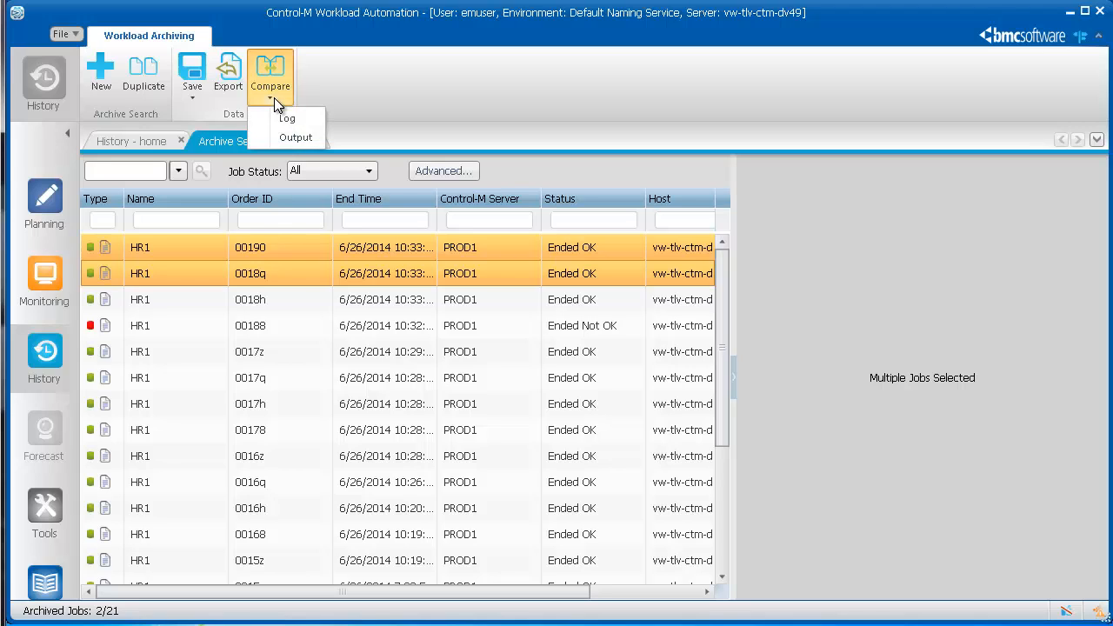
mouse_move(298, 137)
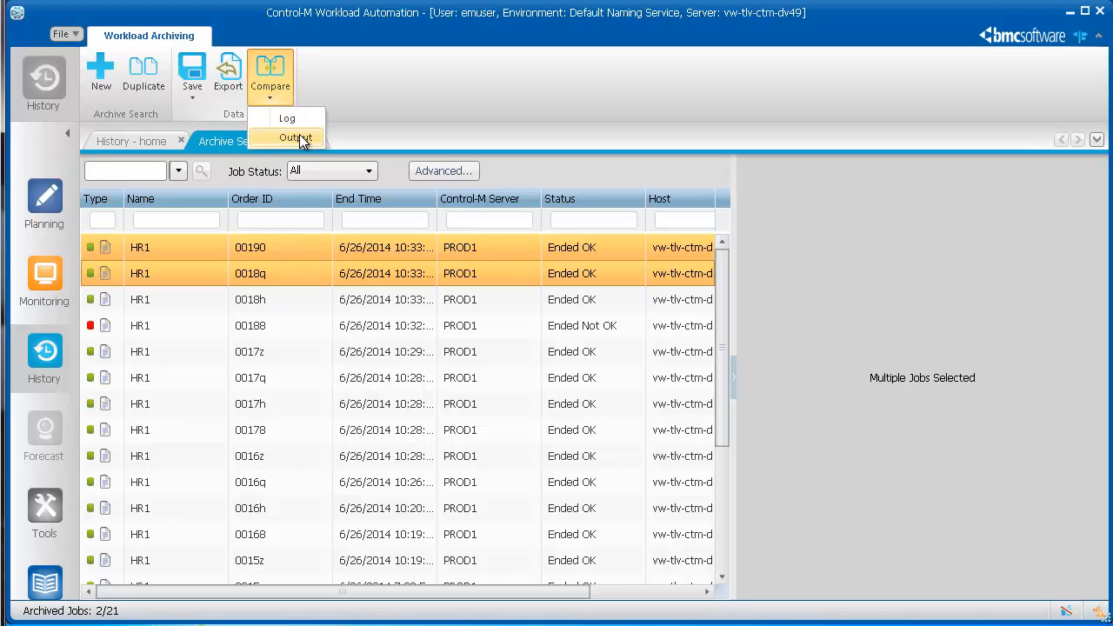
left_click(297, 138)
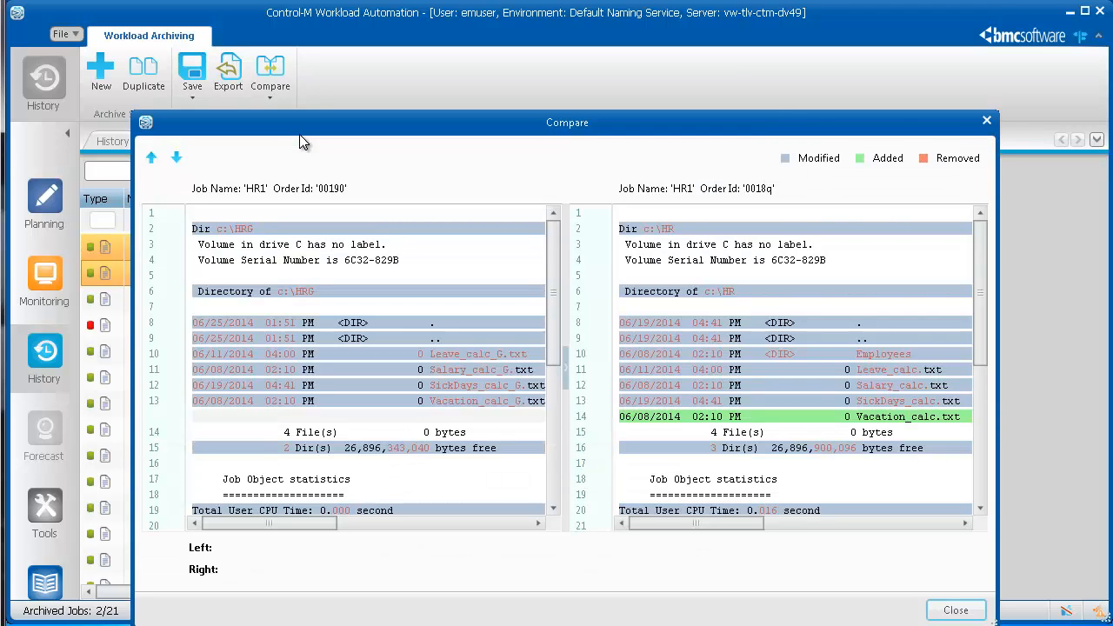
mouse_move(902, 116)
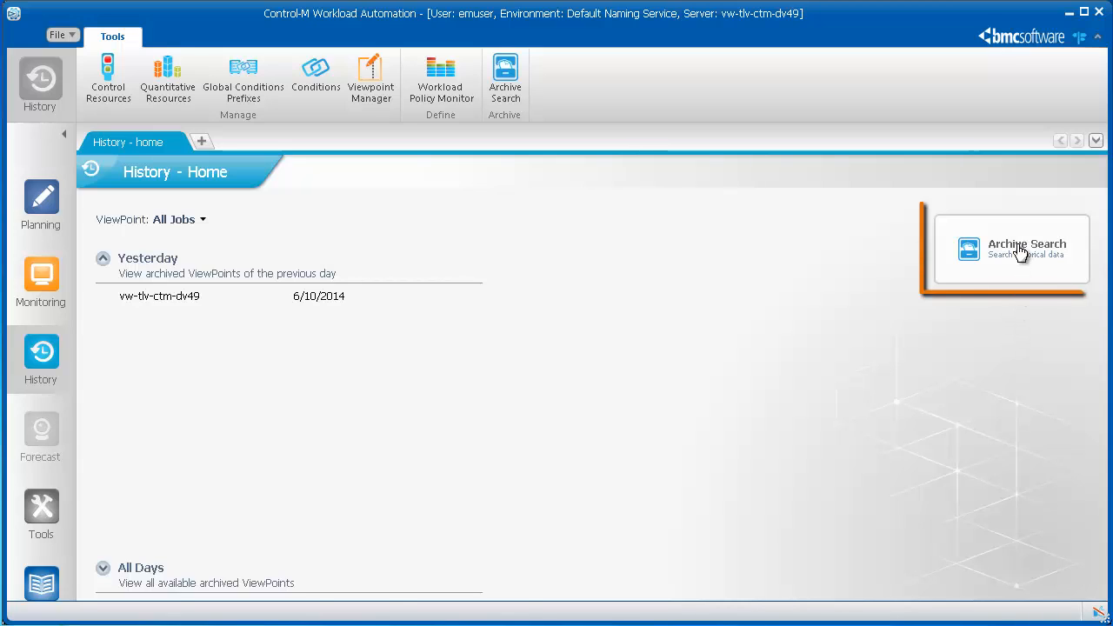
Start a new empty Archive Search from the History - Home page
left_click(1011, 249)
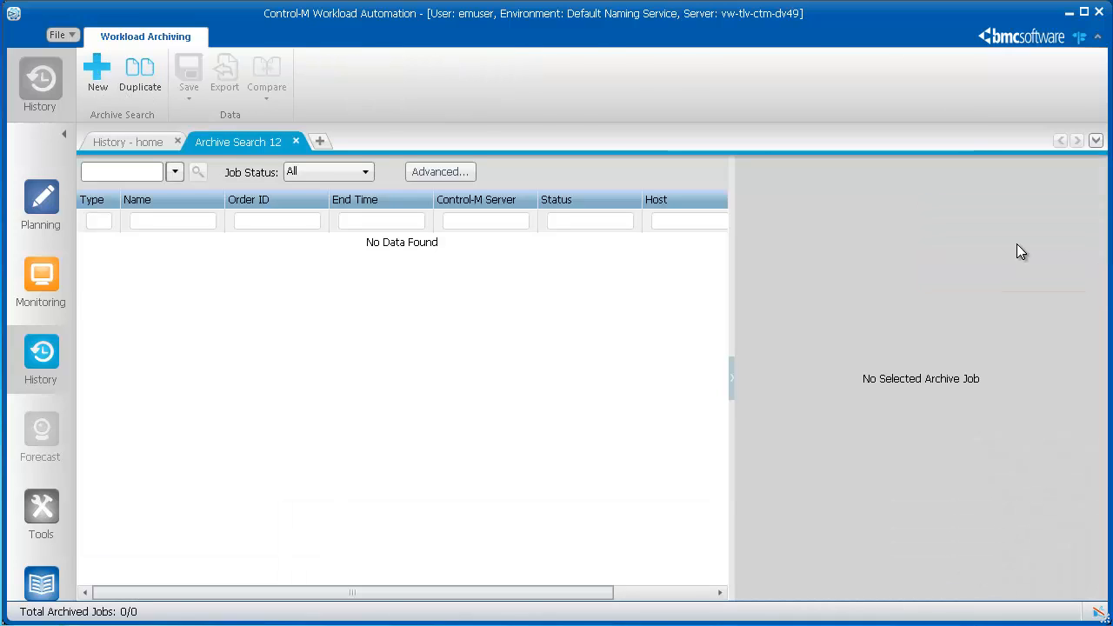
mouse_move(847, 266)
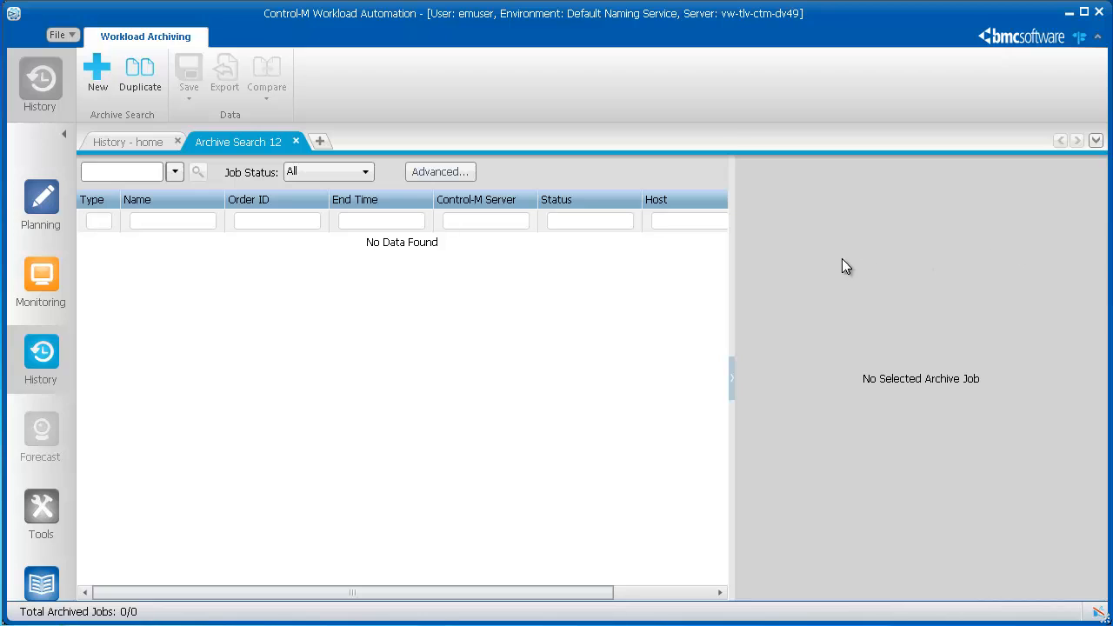
Search archived runs for 'hr' in Job Name only, listing 164 HR job runs
left_click(122, 171)
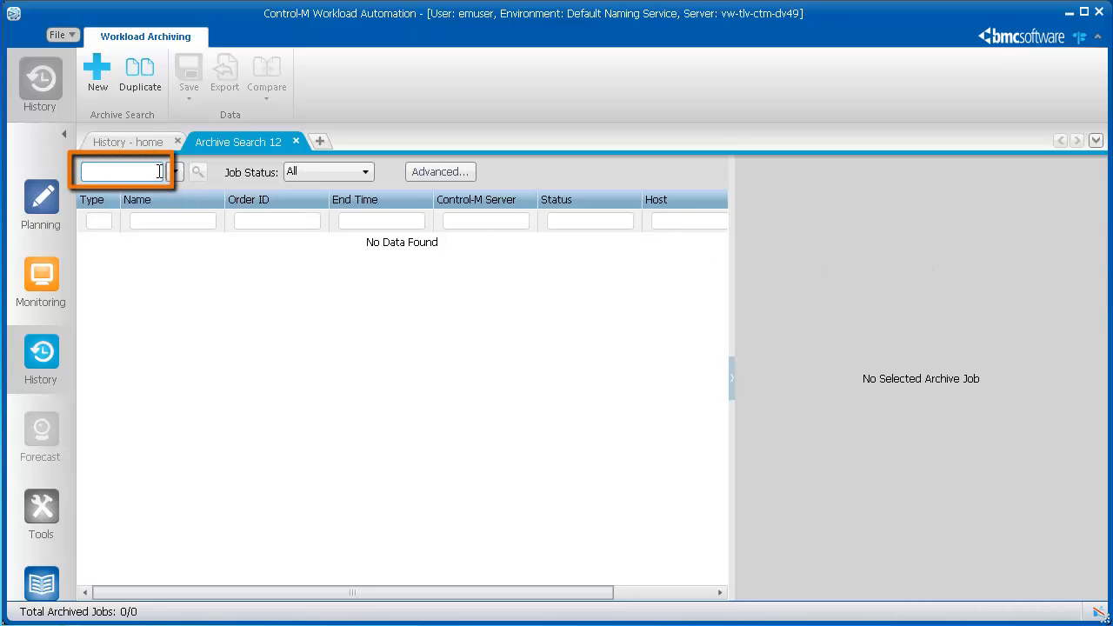
type("hr")
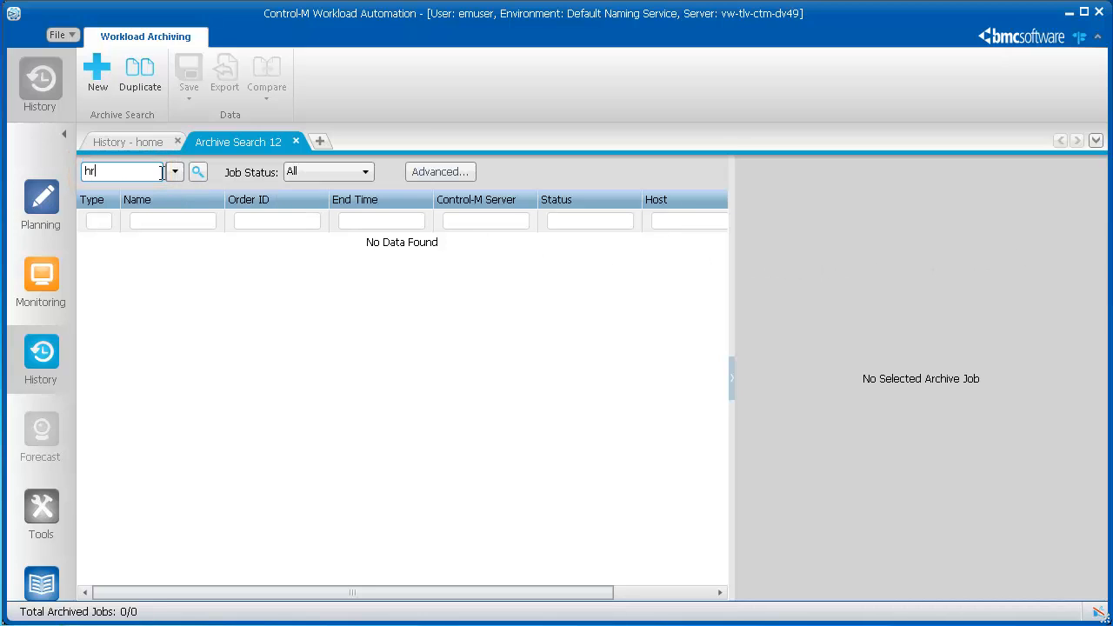
left_click(174, 171)
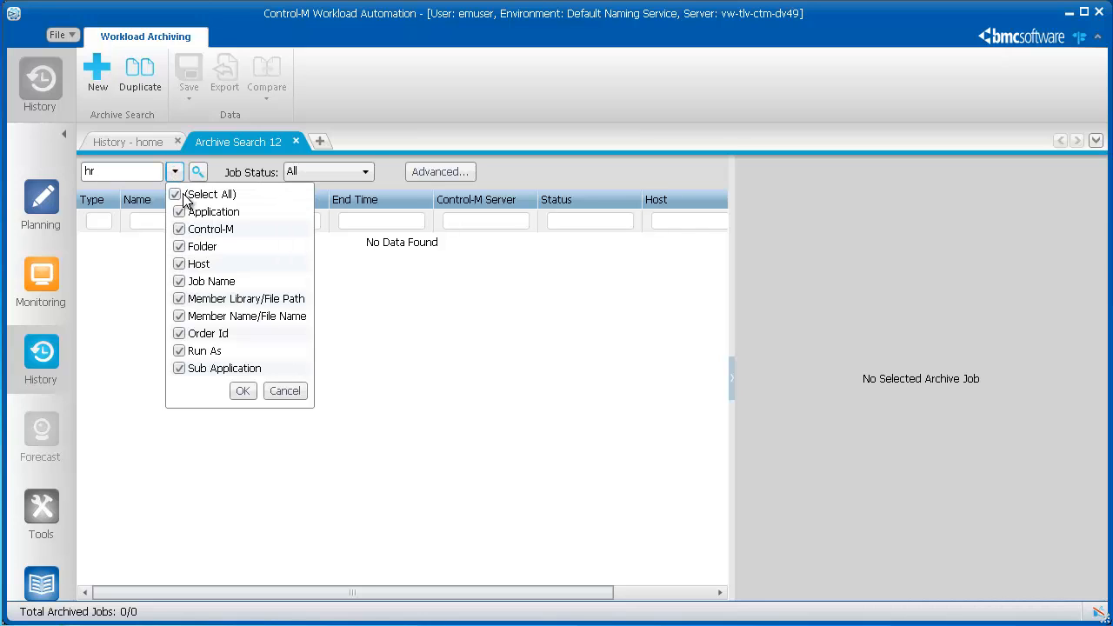
left_click(176, 194)
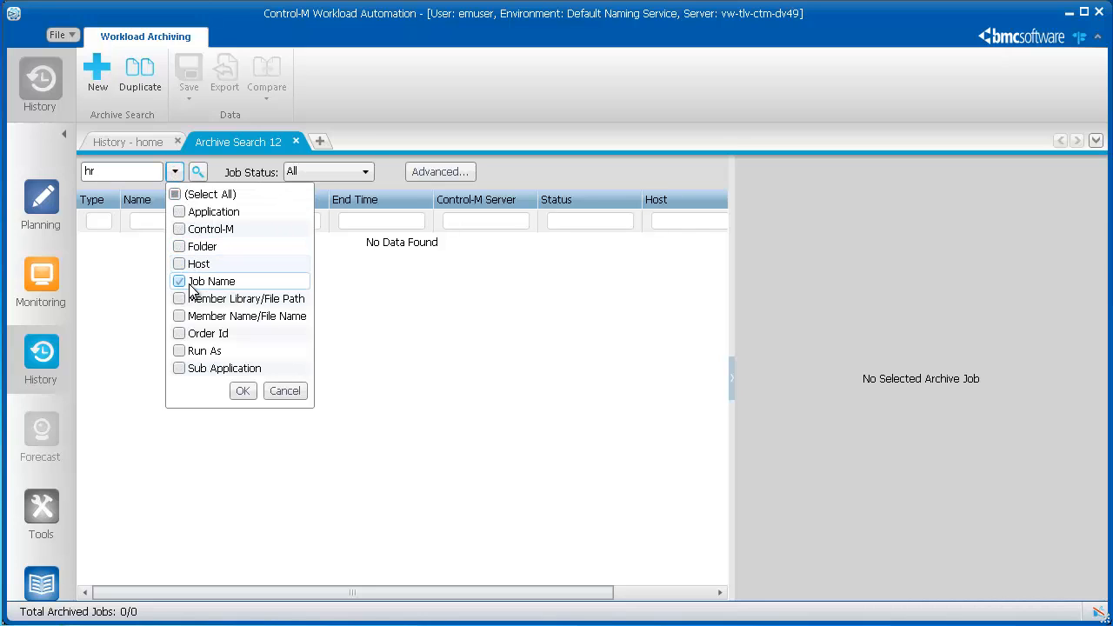
left_click(243, 391)
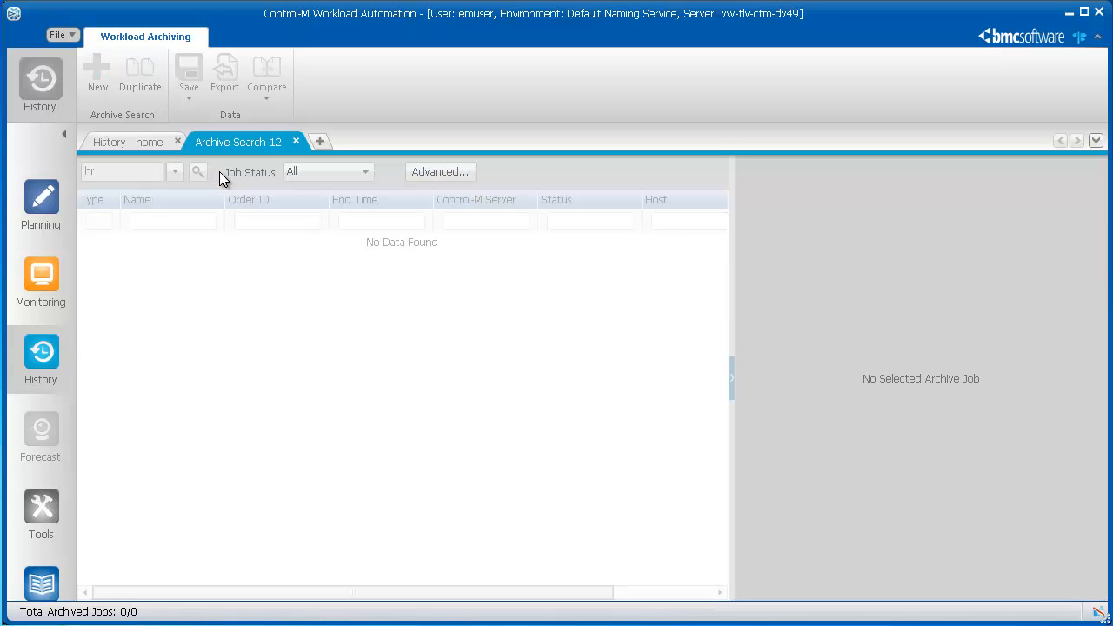
left_click(198, 171)
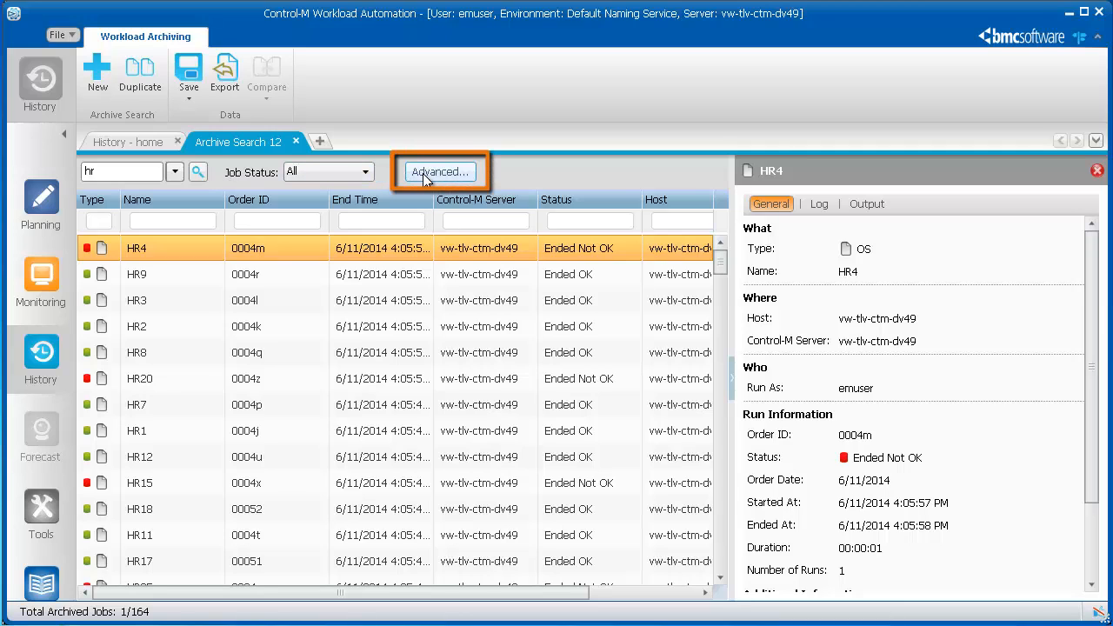
left_click(440, 171)
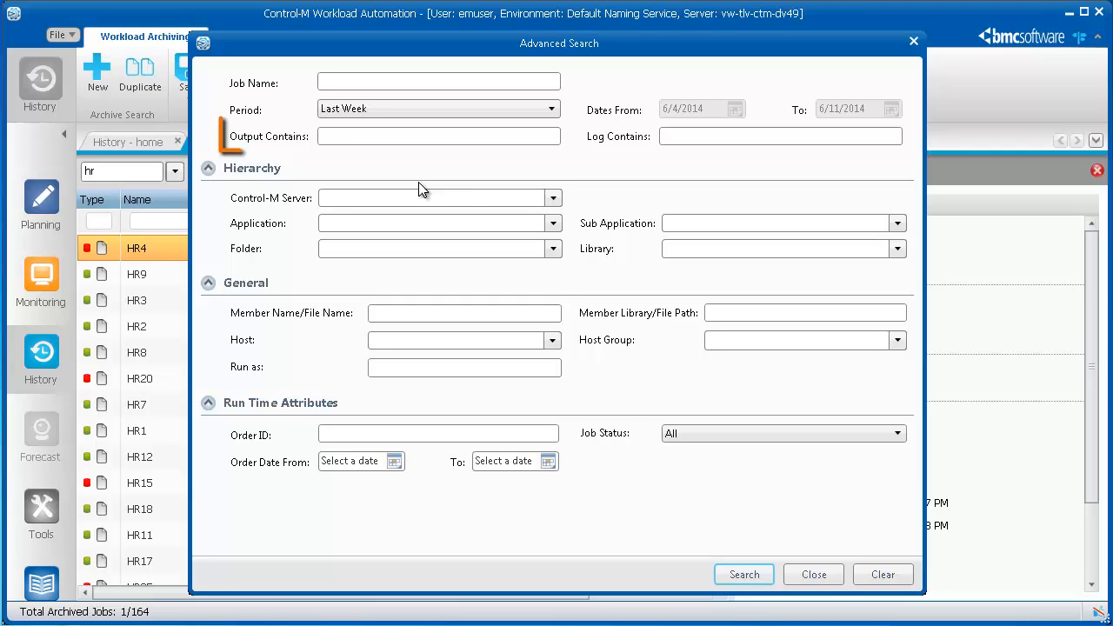
left_click(438, 135)
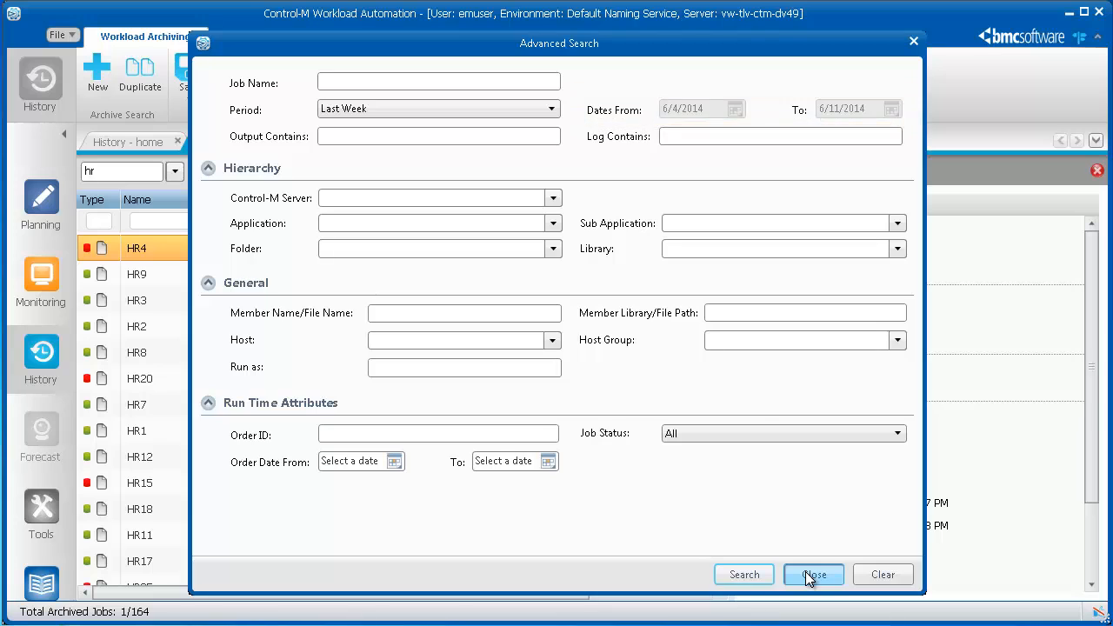
left_click(812, 573)
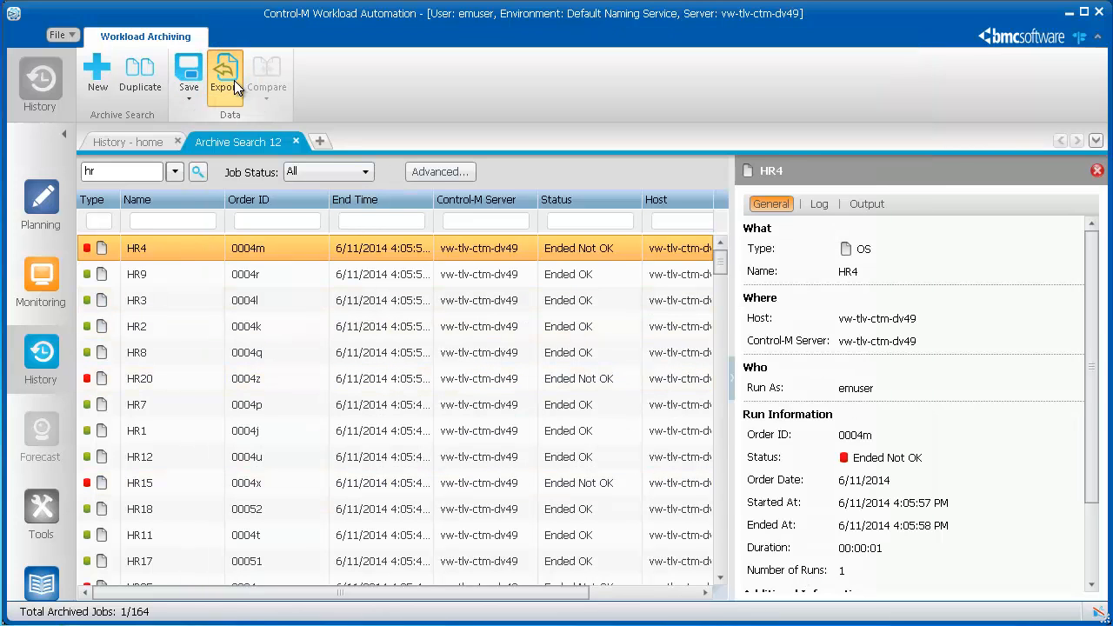
Export results, choose Save > Output for seven HRNA/HREU runs, dismiss Save As unsaved and start a new search
left_click(224, 74)
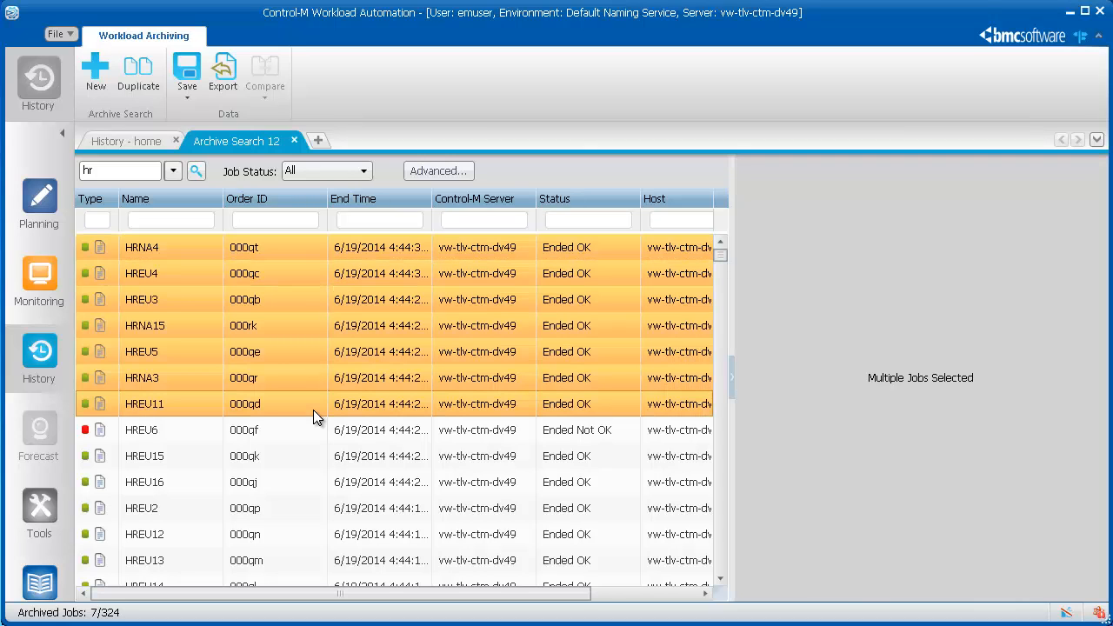
left_click(186, 73)
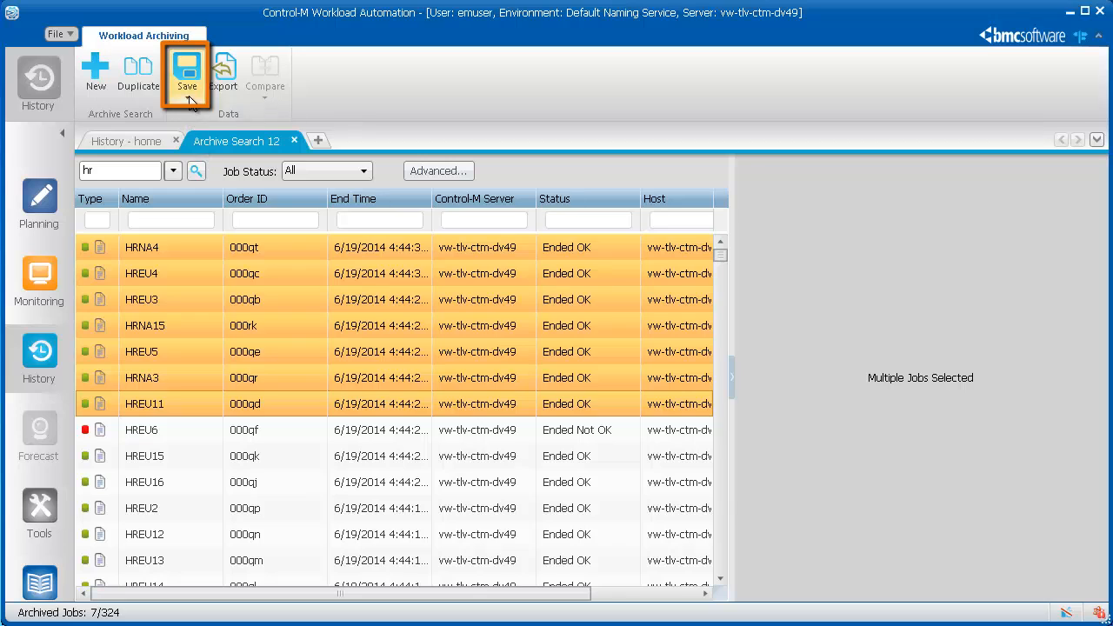
left_click(186, 74)
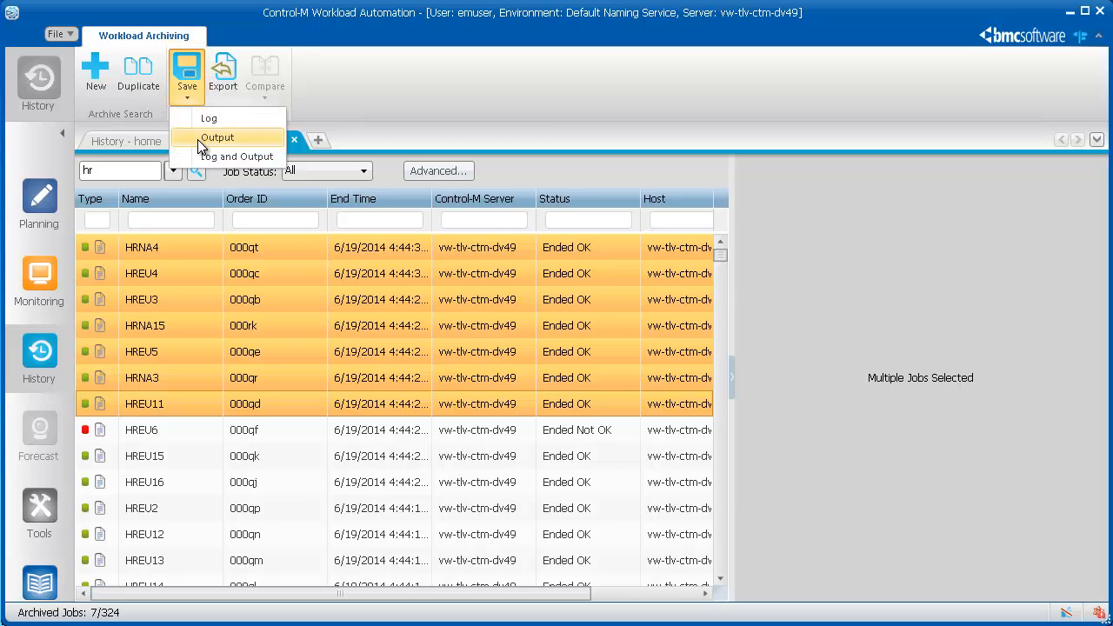
left_click(217, 137)
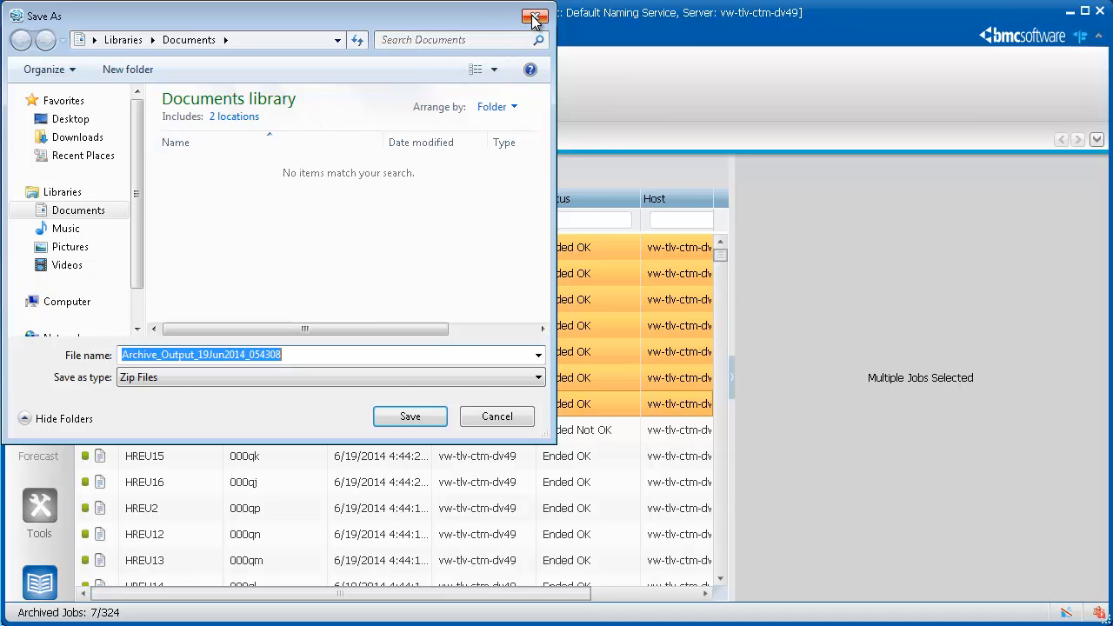
left_click(533, 16)
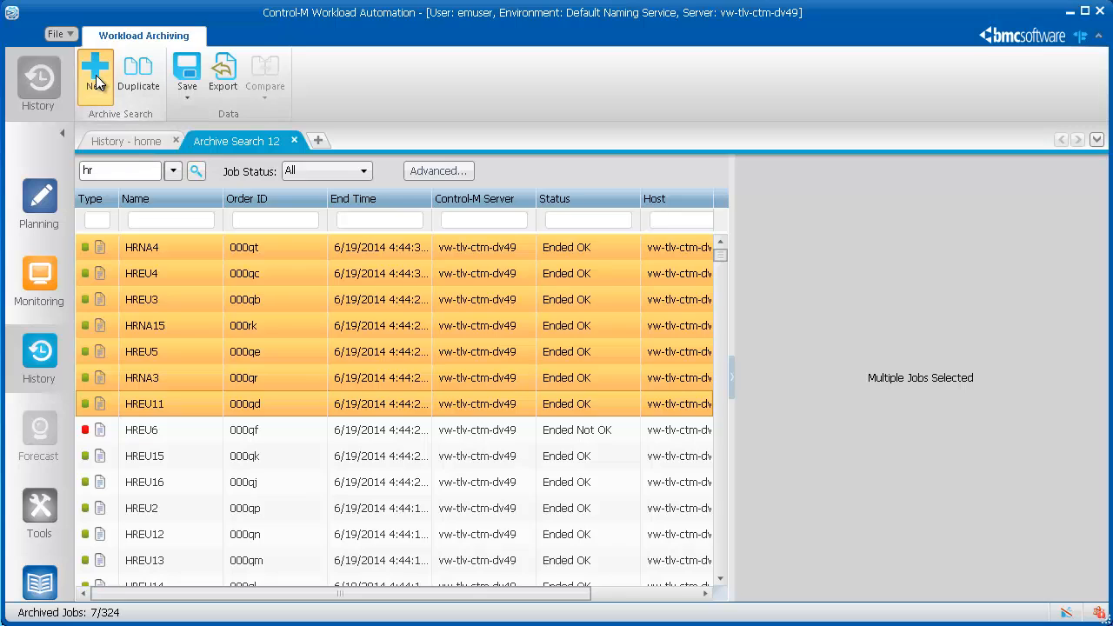
left_click(95, 74)
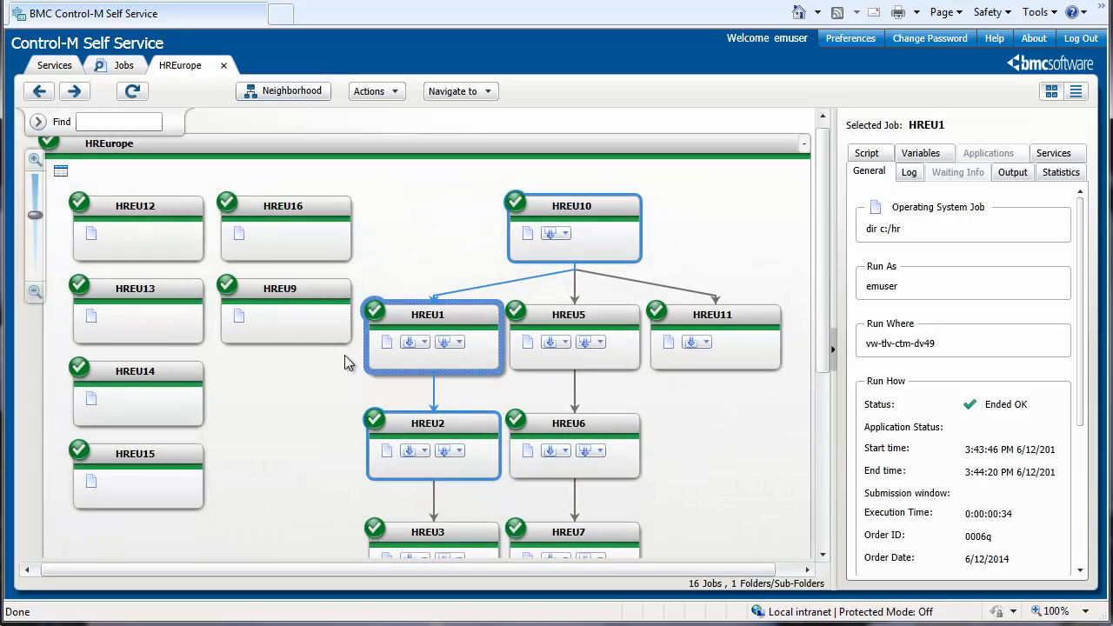
mouse_move(316, 326)
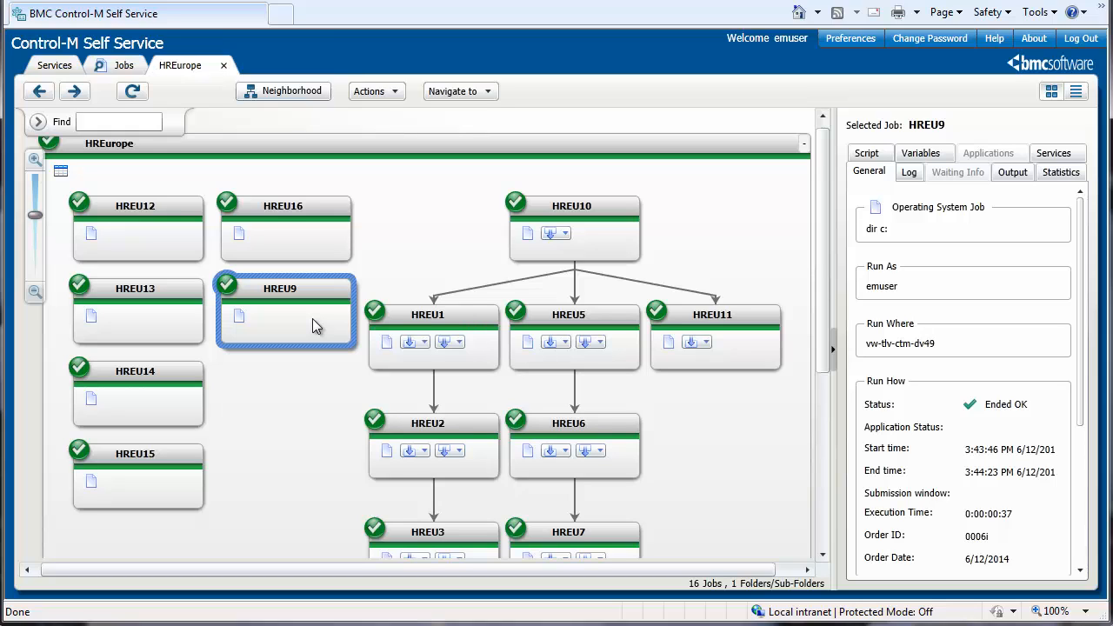
Run Archive Search on job HREU9 in the HREurope flow
right_click(313, 326)
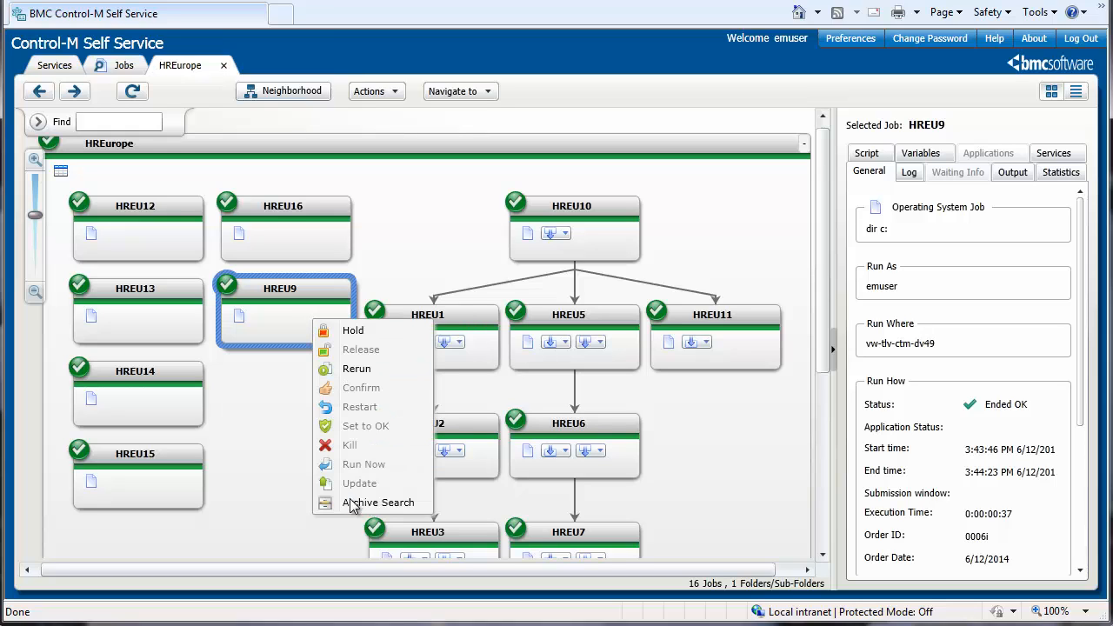
left_click(378, 502)
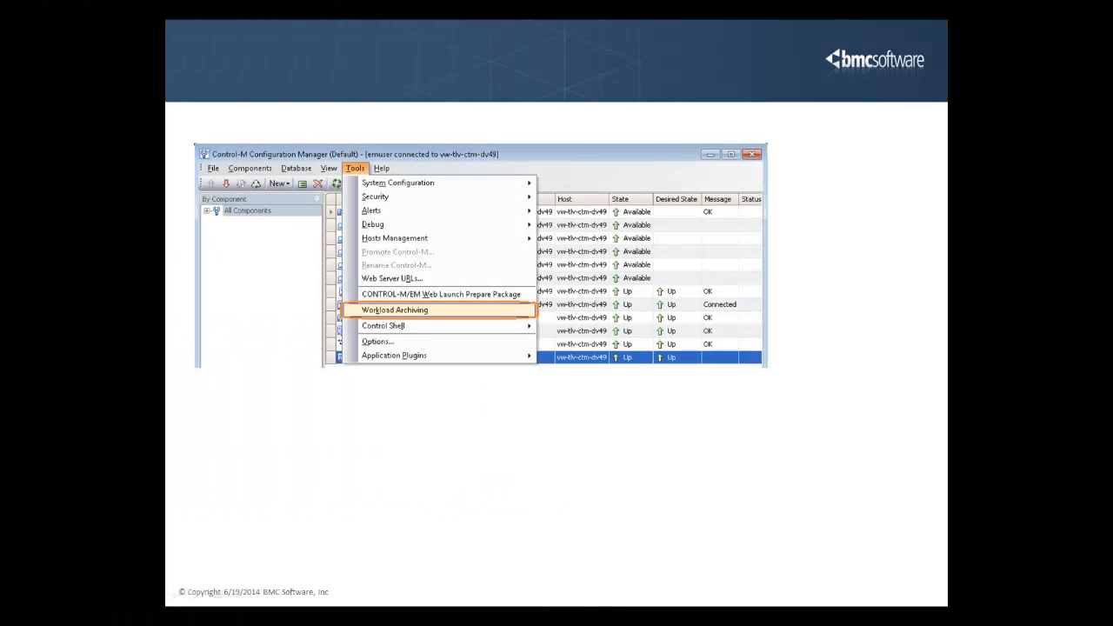
Advance to the Archive Policy Rule Settings slide highlighting Archive Data and the one-year Retention Period
left_click(395, 310)
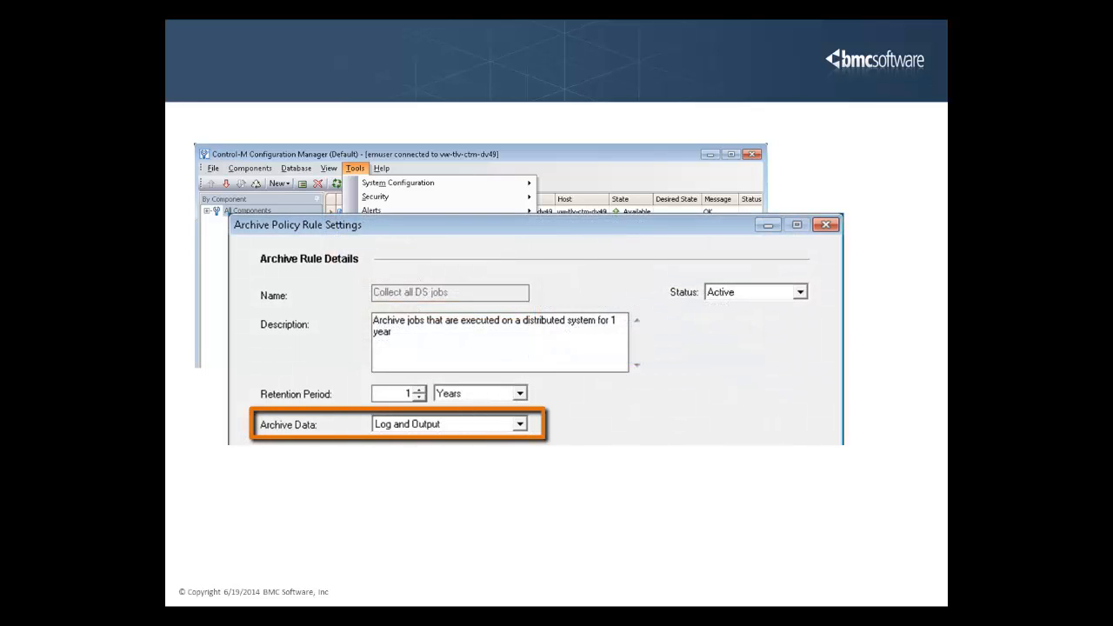
left_click(398, 393)
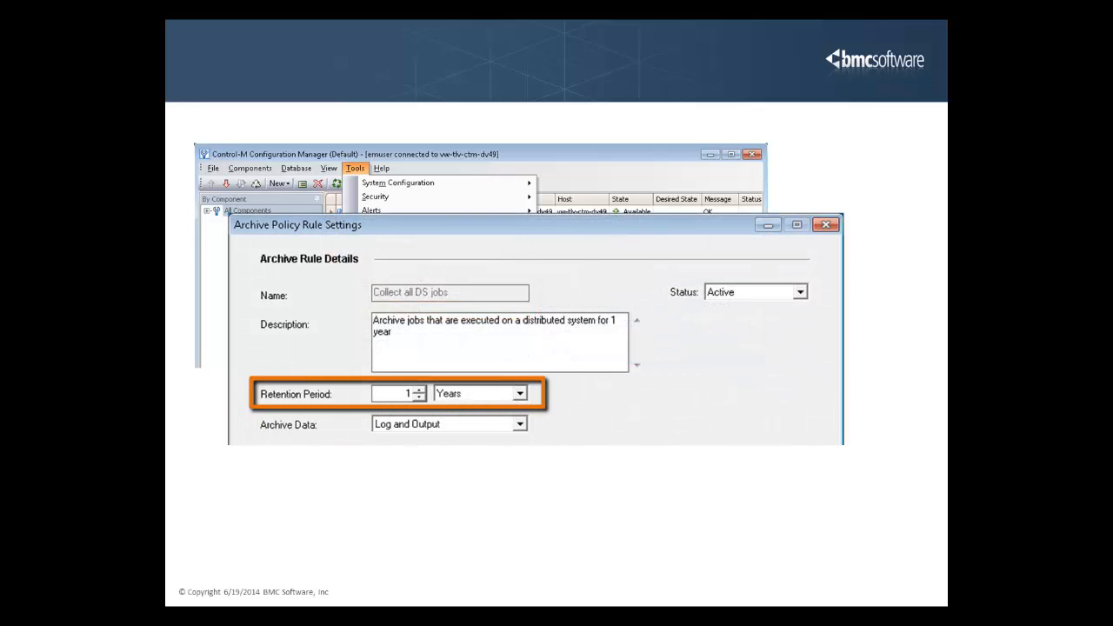